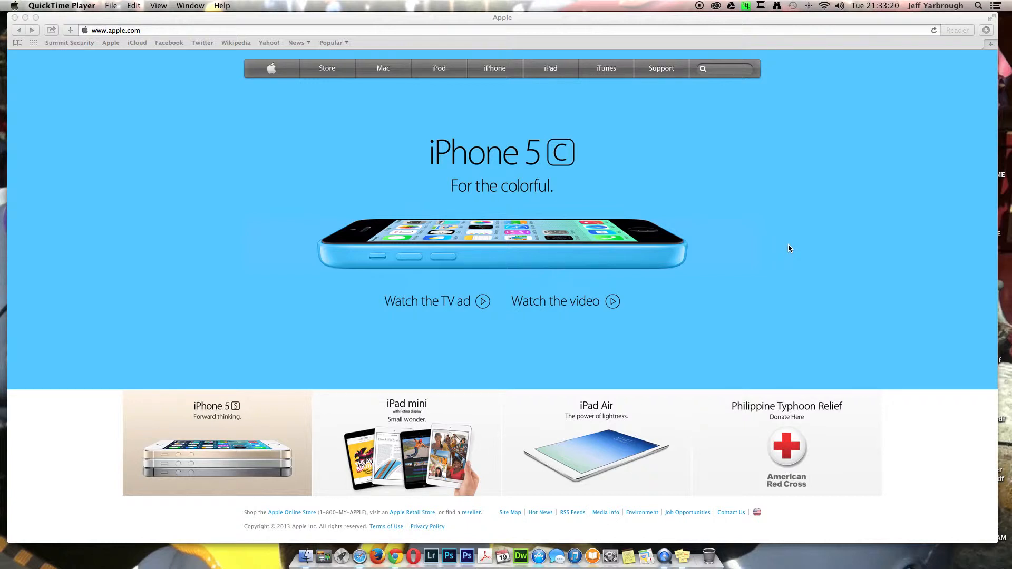
- Show the Stickies note holding the Viewport Resizer web address
click(111, 5)
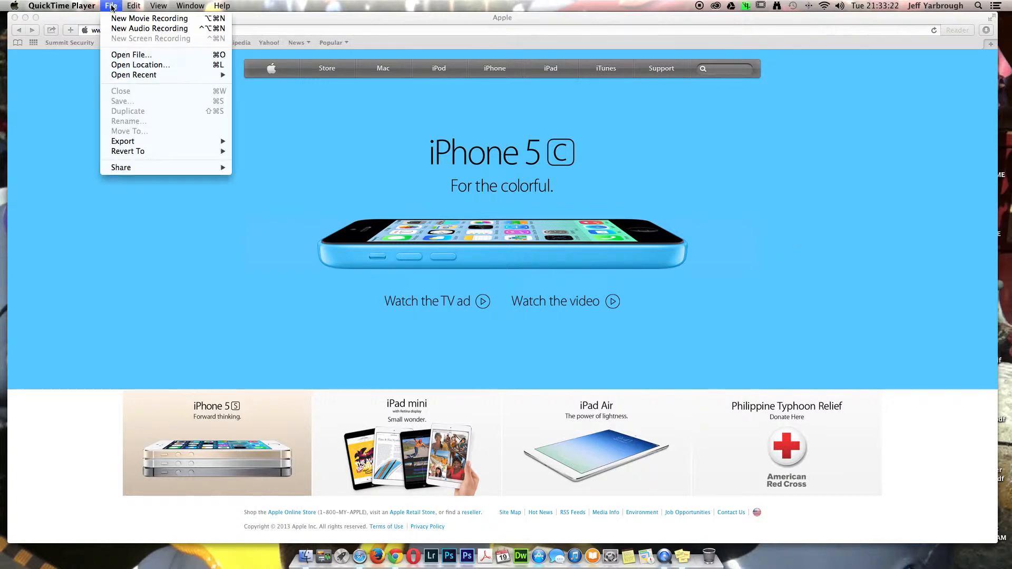
mouse_move(121, 45)
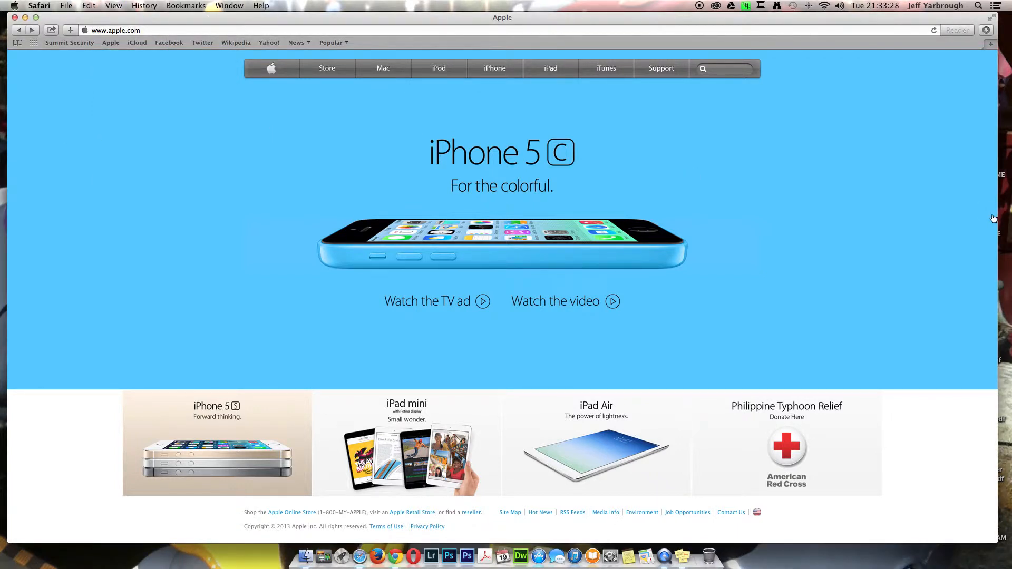
mouse_move(981, 182)
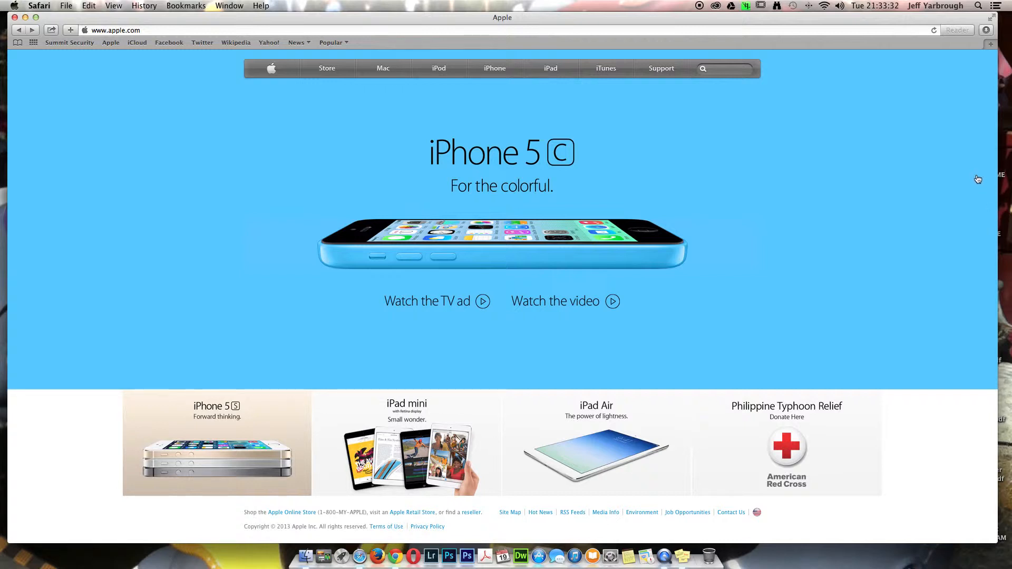
mouse_move(970, 183)
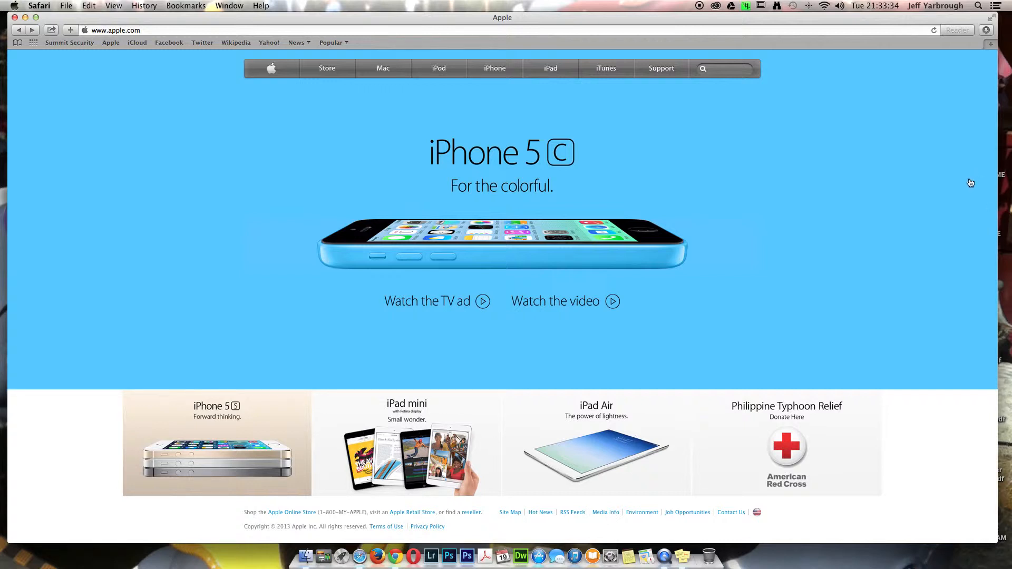
mouse_move(798, 436)
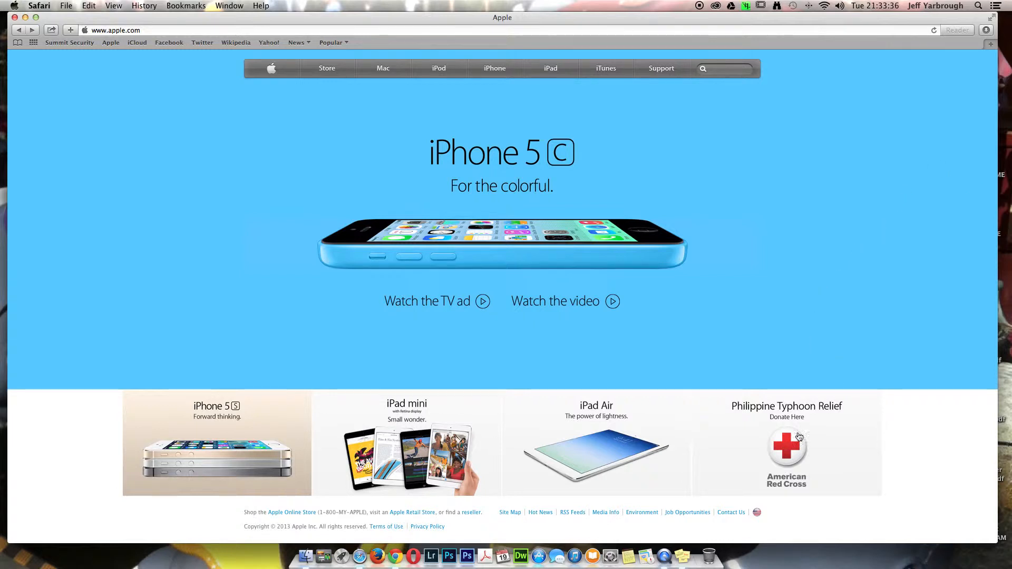
mouse_move(680, 550)
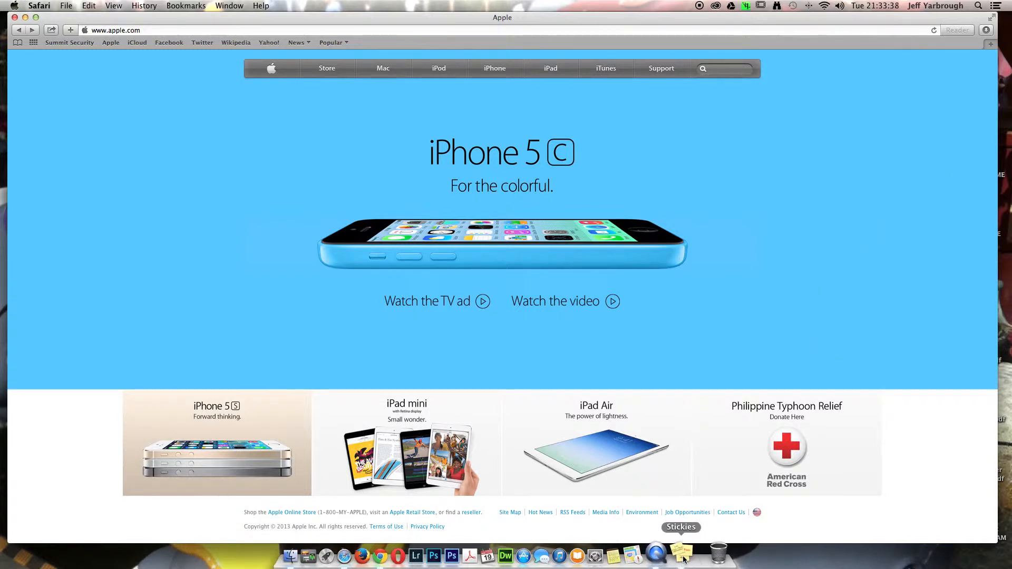
click(680, 550)
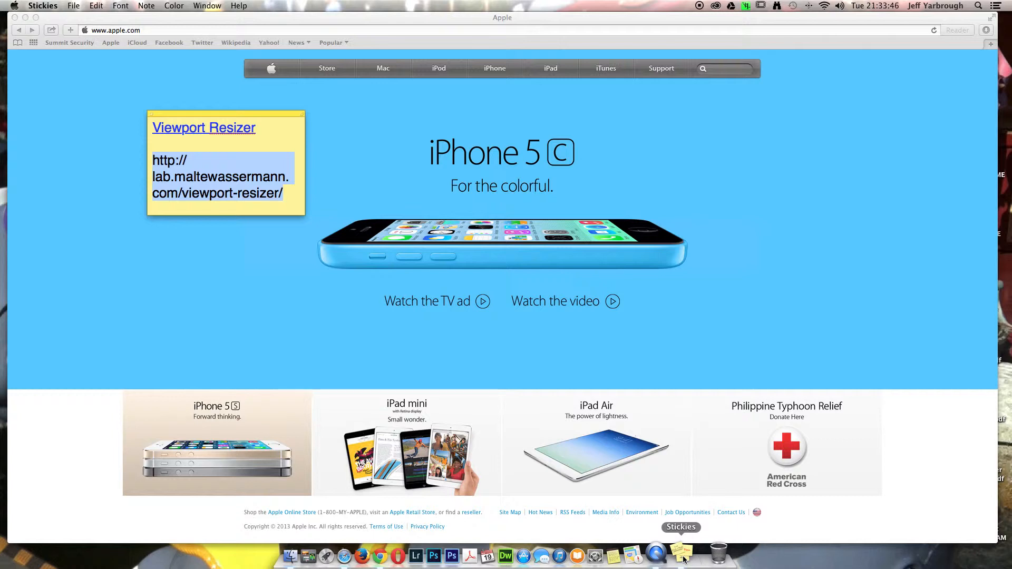
mouse_move(203, 457)
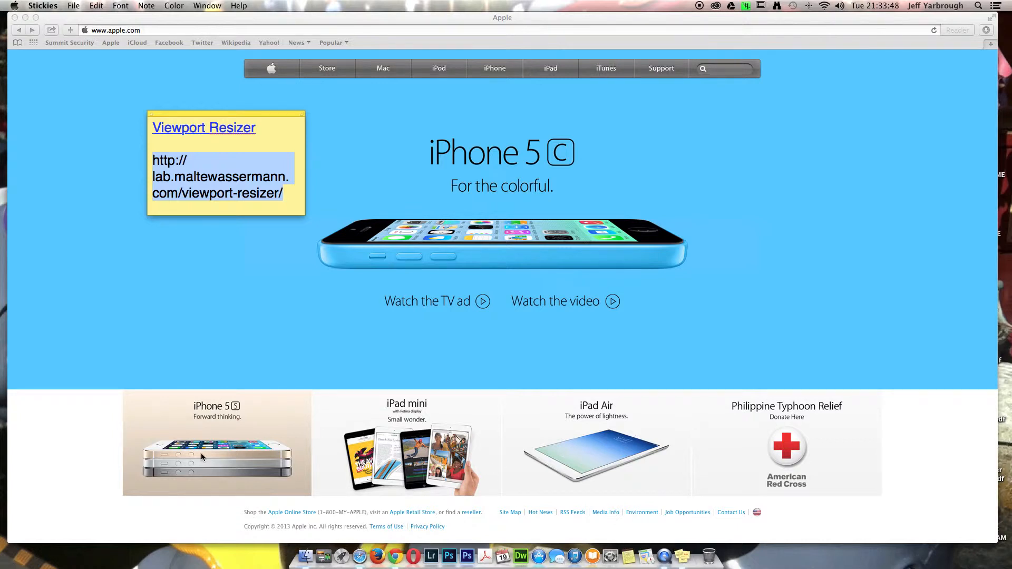
mouse_move(43, 85)
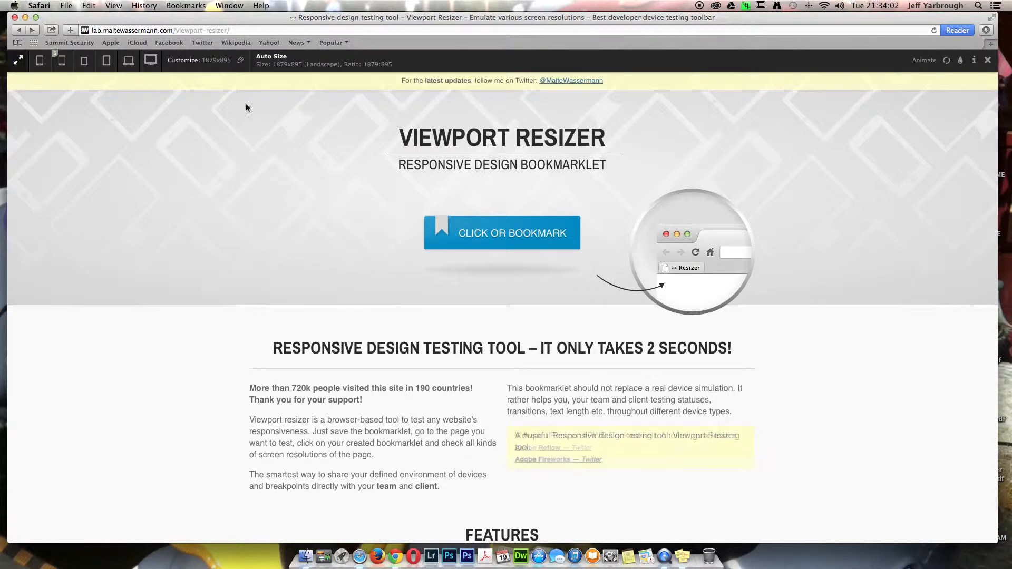
- Preview the Viewport Resizer page at phone, tablet and the next larger device size
click(61, 61)
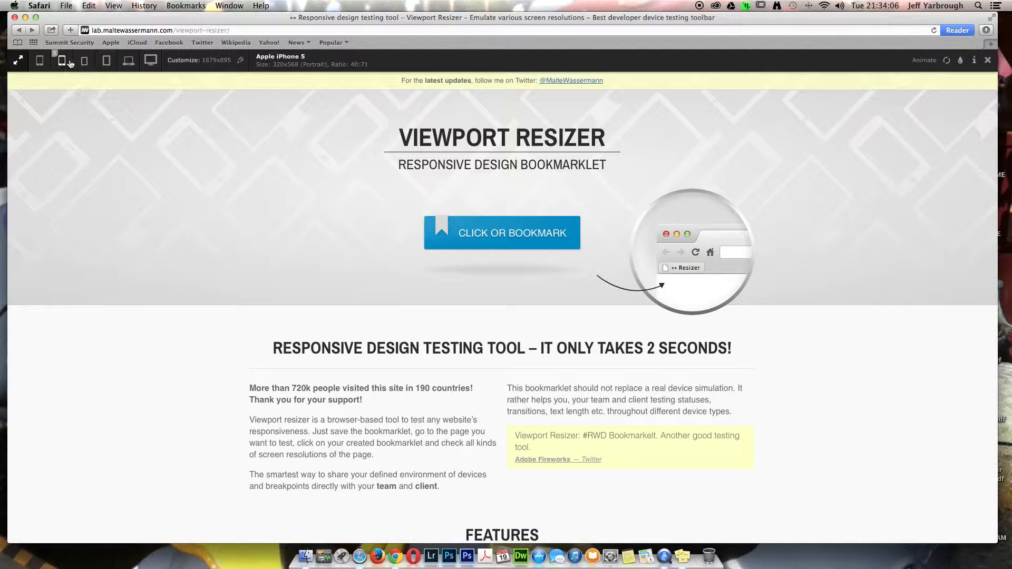
click(39, 60)
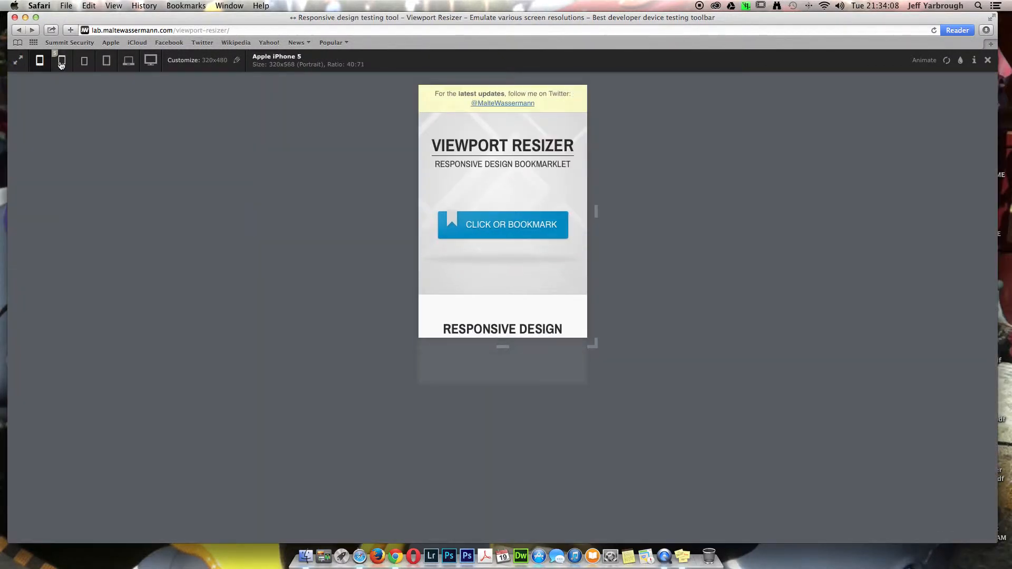
click(105, 60)
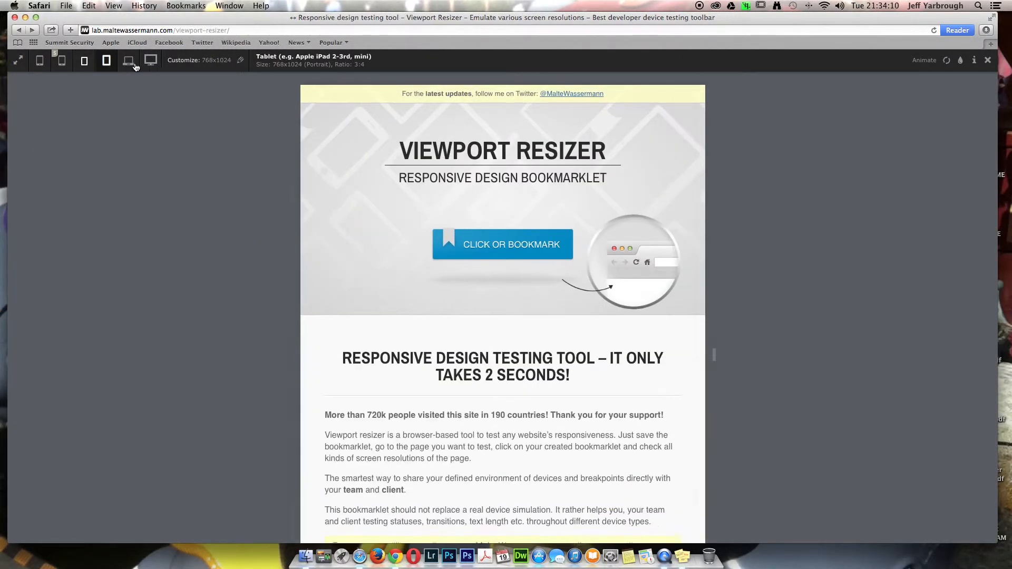
click(150, 61)
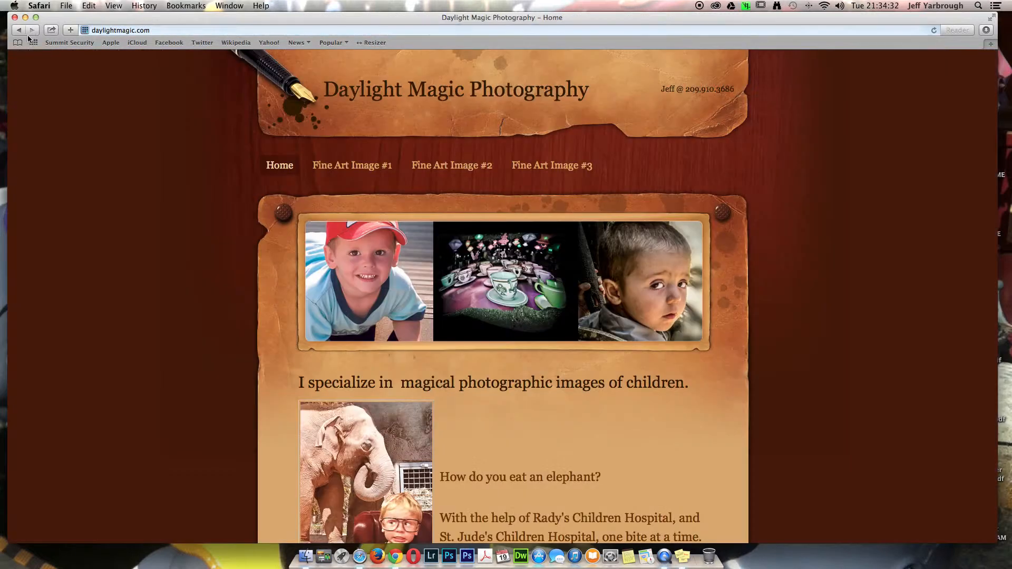
mouse_move(765, 79)
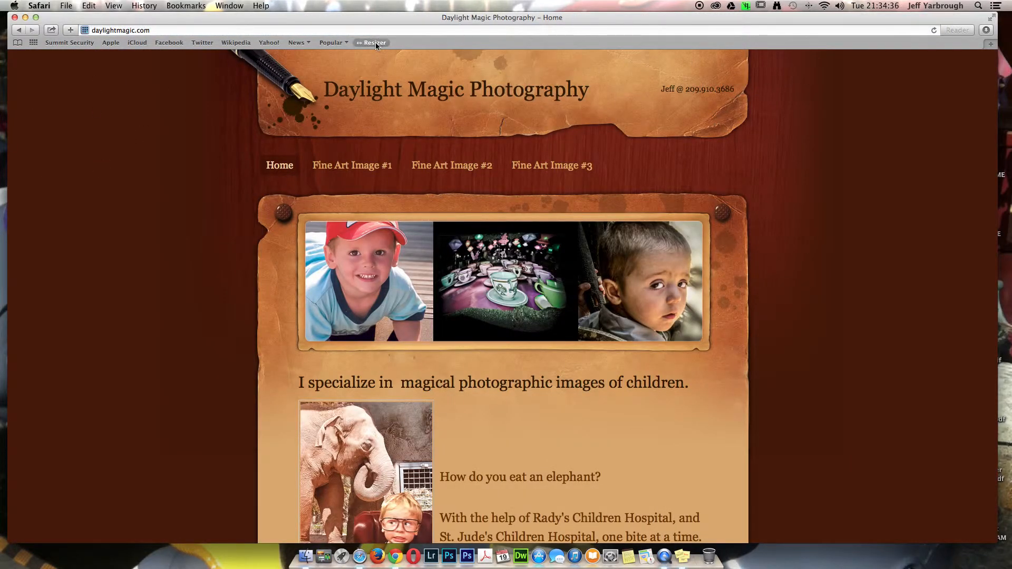
- Launch the resizer on daylightmagic.com and preview it at phone, iPhone 5, small tablet and iPad sizes
click(372, 42)
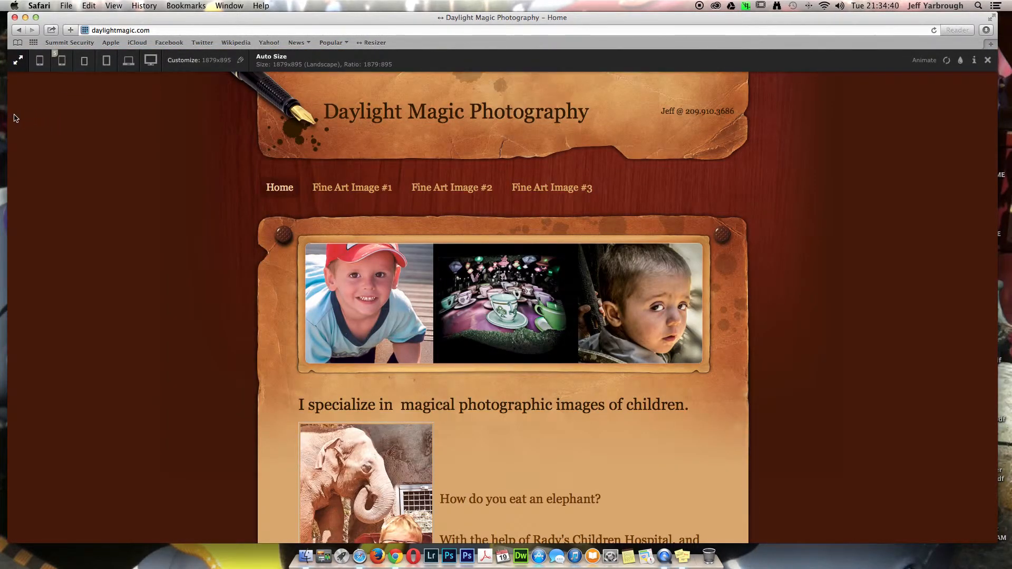
mouse_move(261, 270)
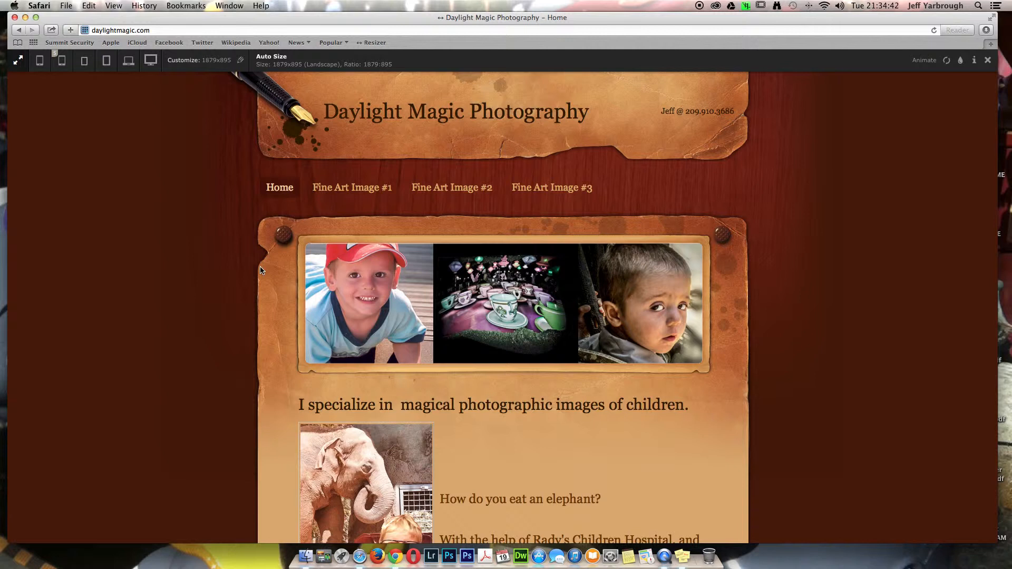
mouse_move(62, 60)
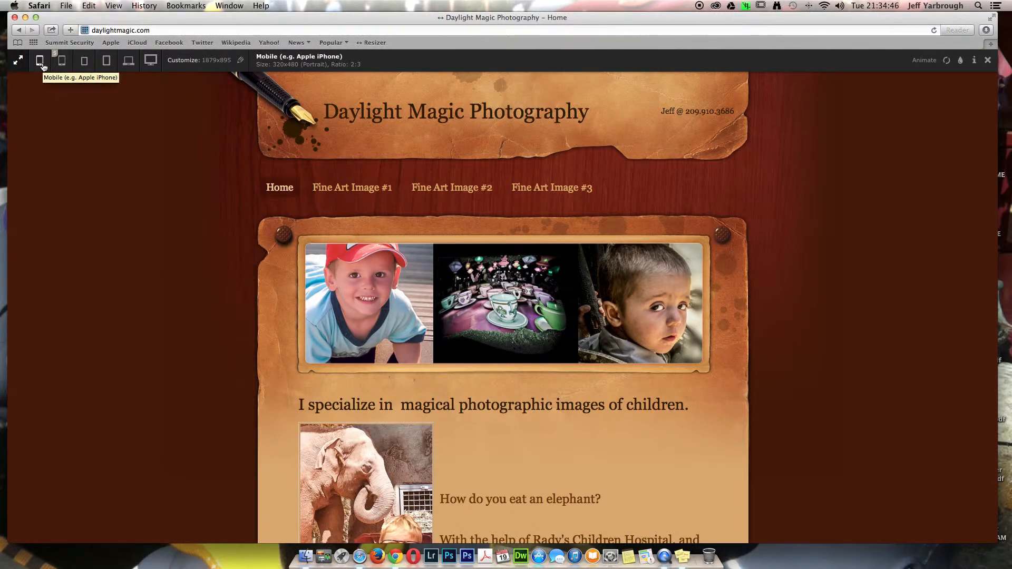
click(39, 60)
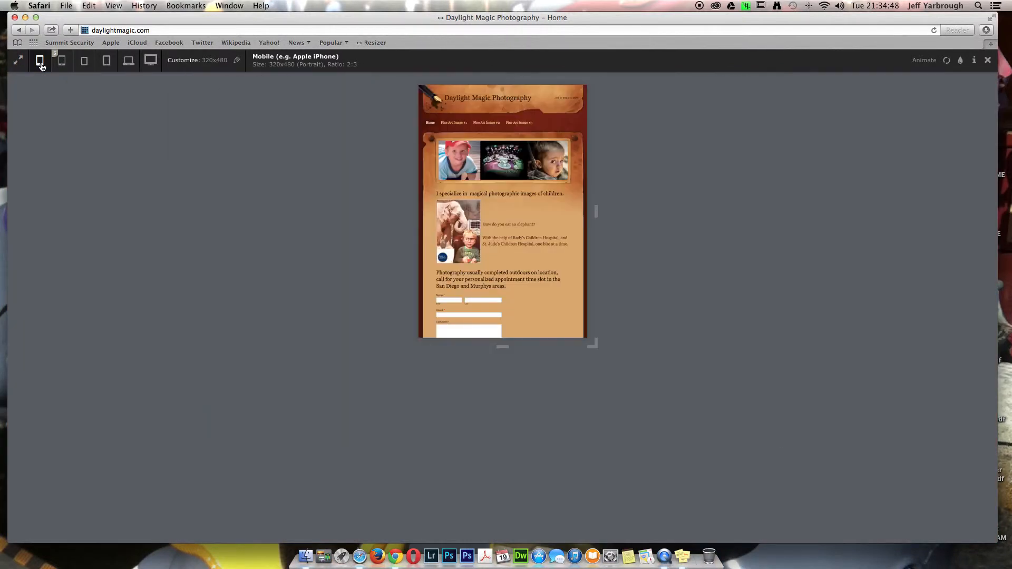
click(61, 60)
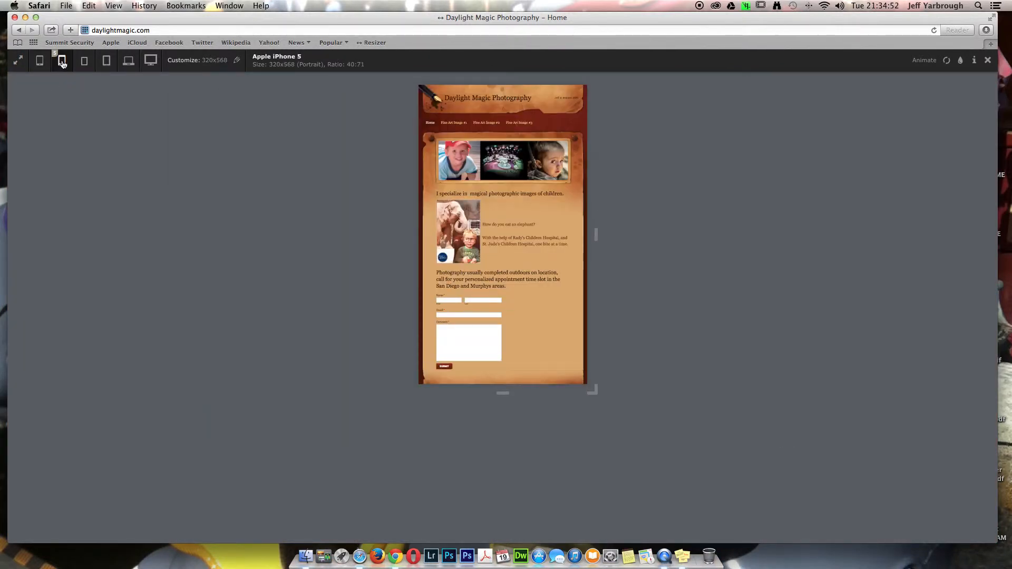
click(84, 60)
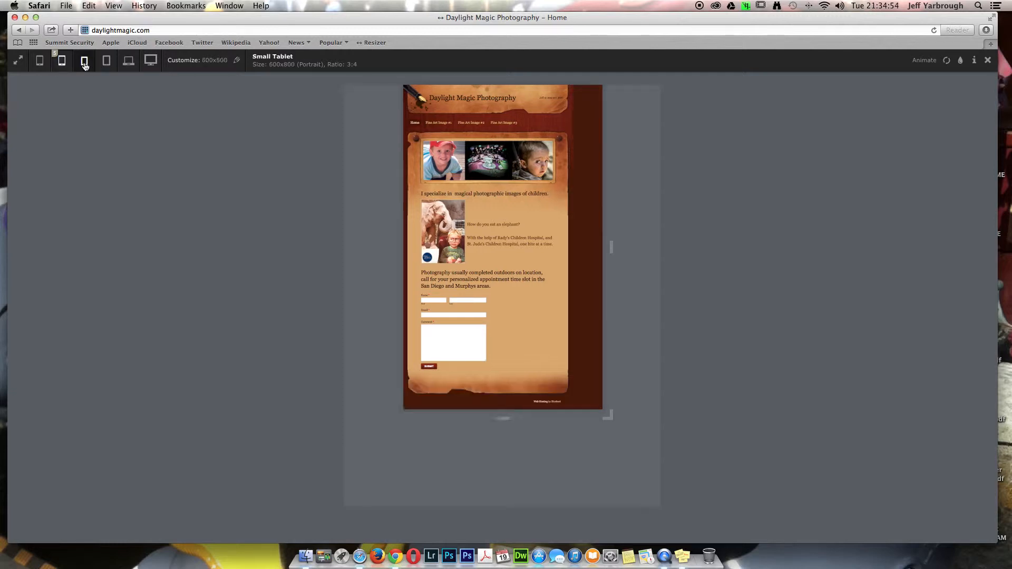
click(106, 61)
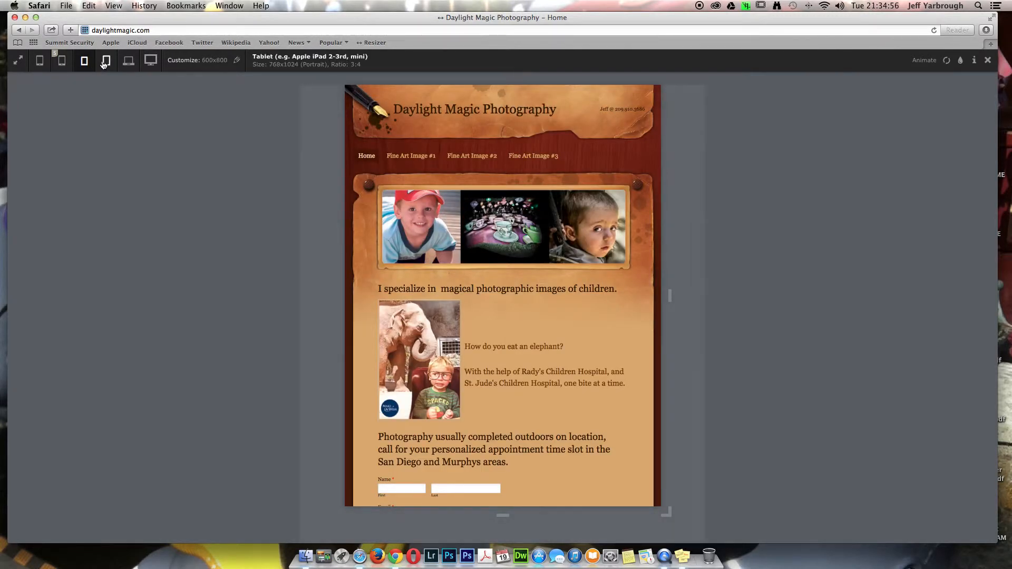
mouse_move(105, 60)
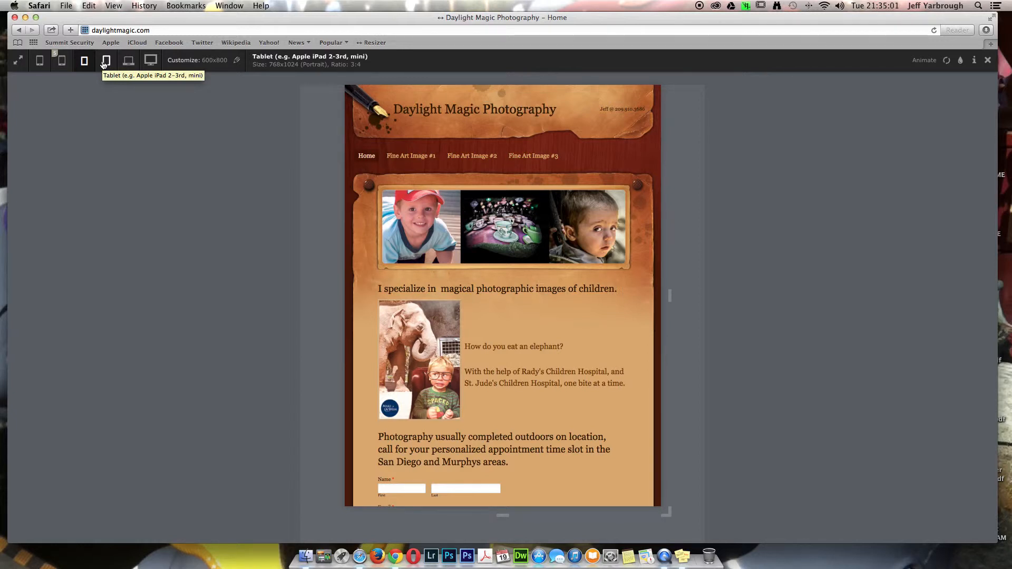
- Switch from tablet portrait to the 1280×800 widescreen landscape preview and scroll through the page
click(105, 60)
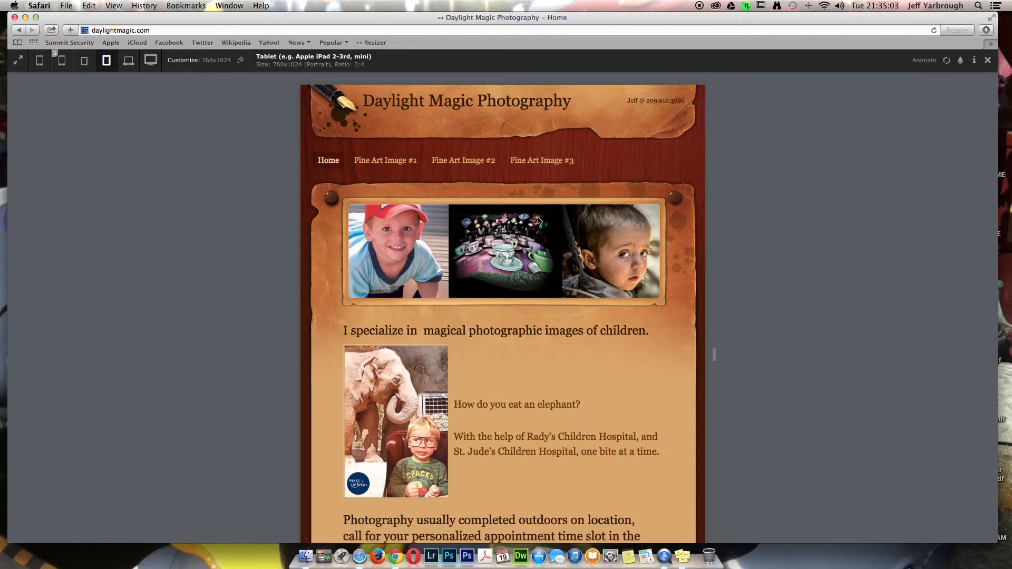
click(128, 60)
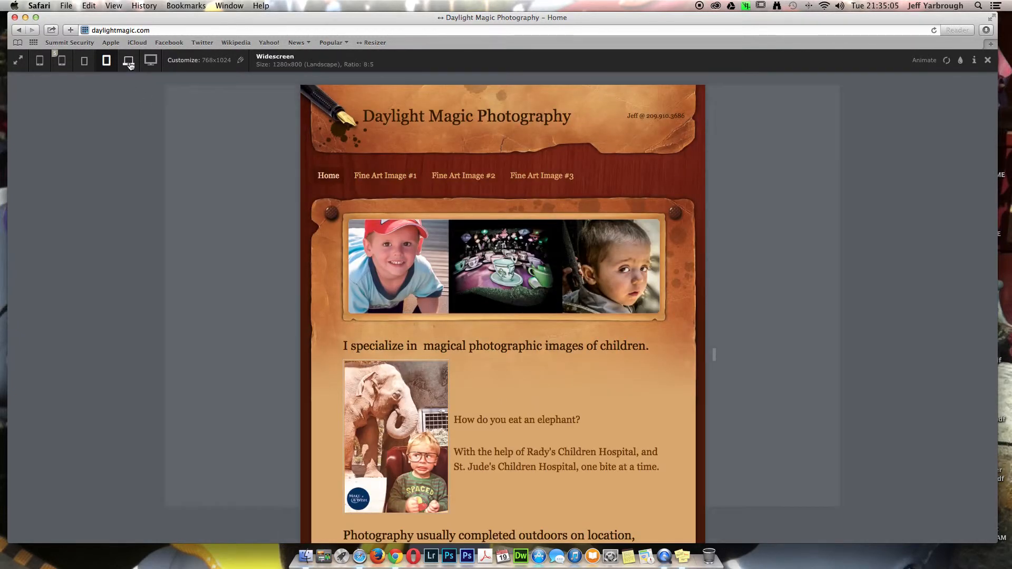
click(127, 60)
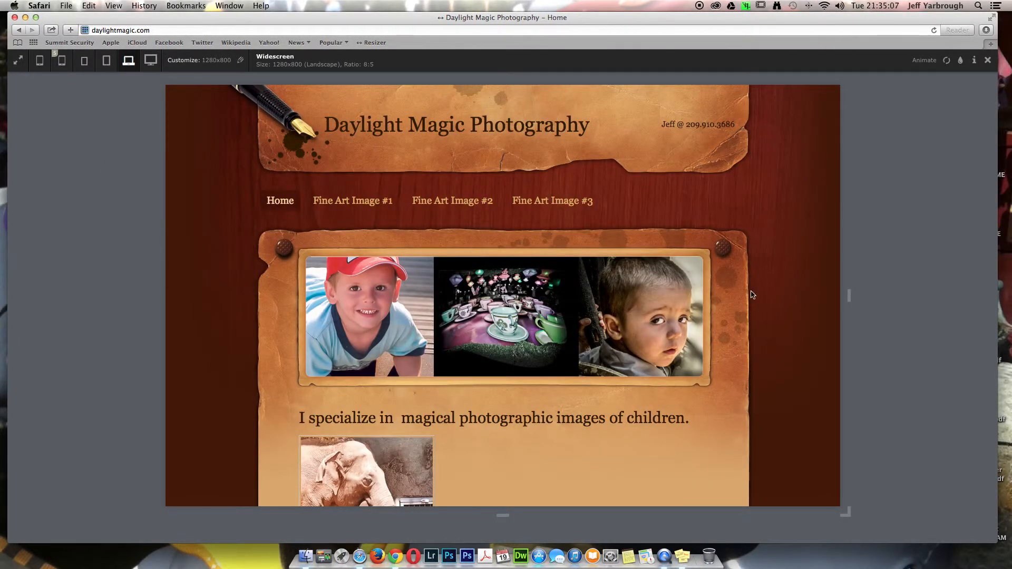
mouse_move(793, 225)
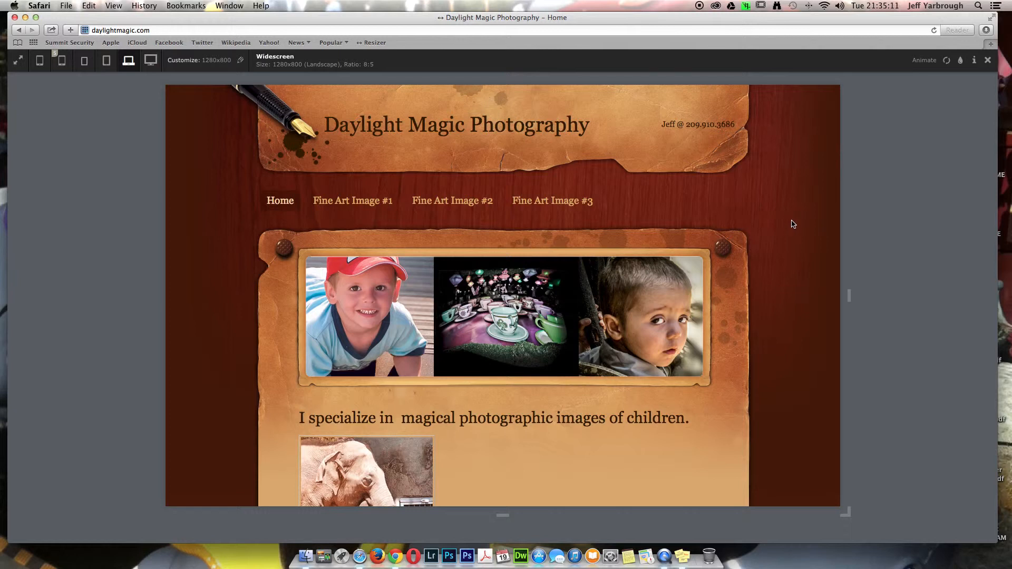
scroll(down, 3)
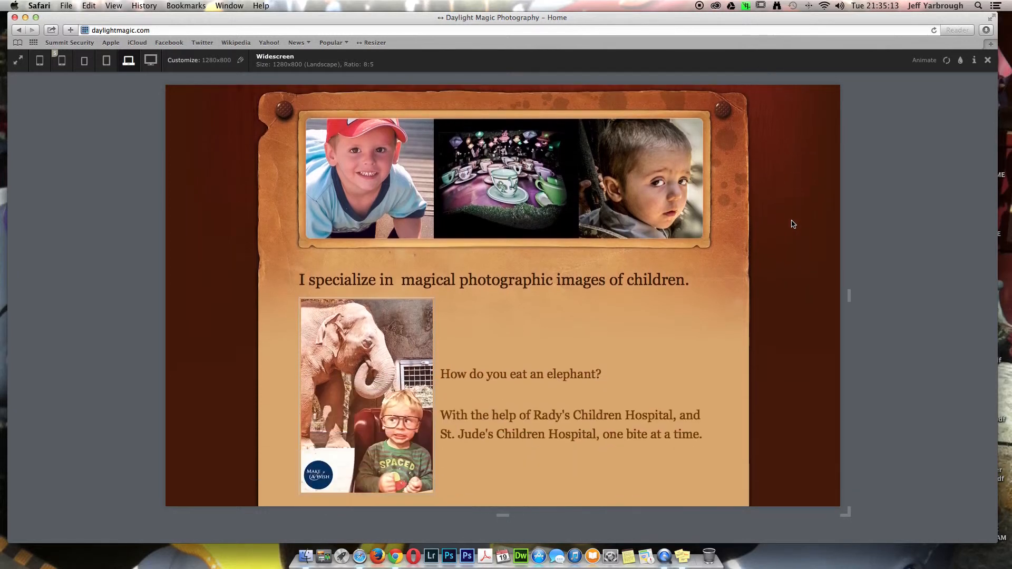
scroll(up, 3)
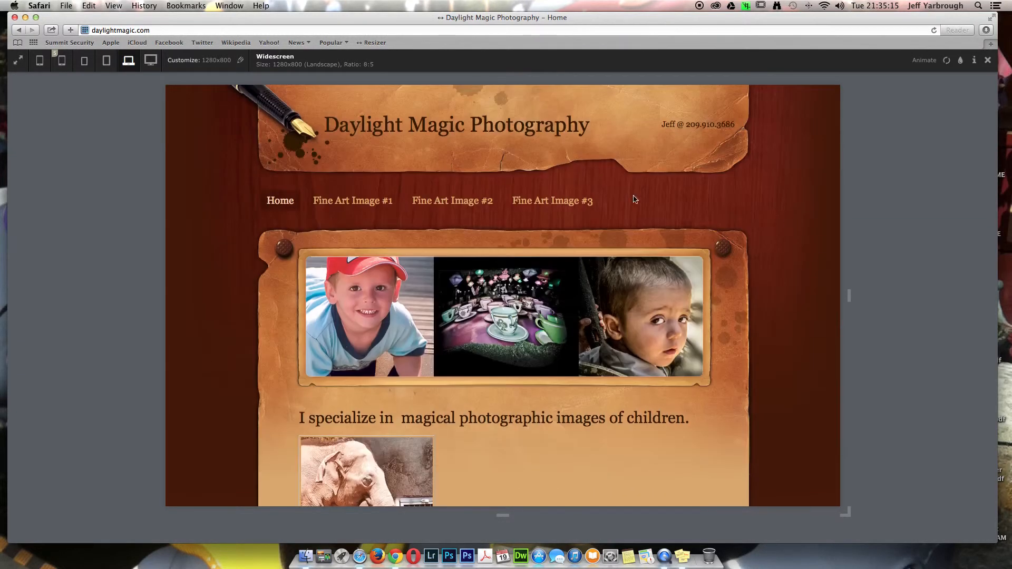
- Preview the site at the 1920×1080 HDTV 1080p size
click(151, 60)
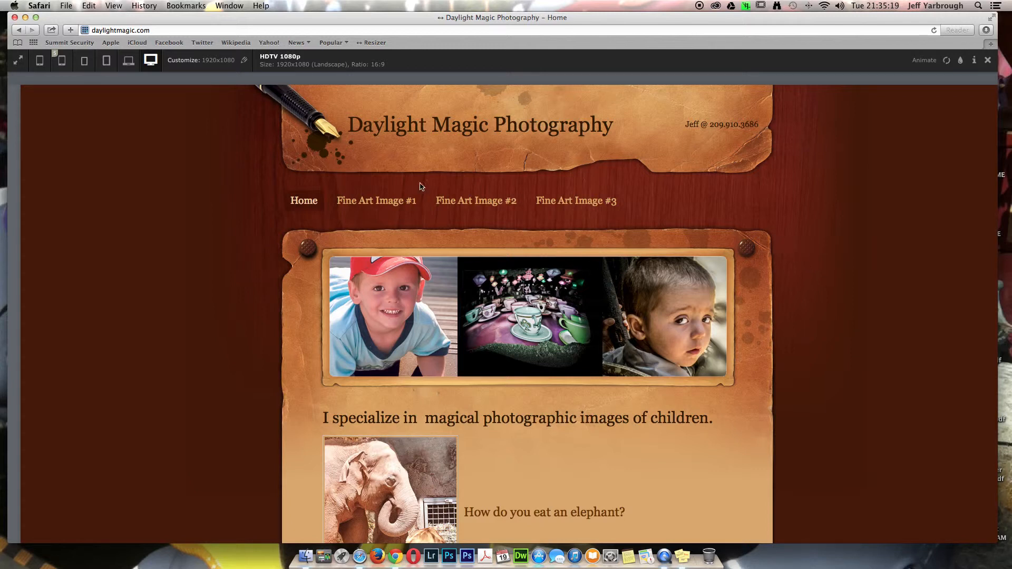
mouse_move(163, 152)
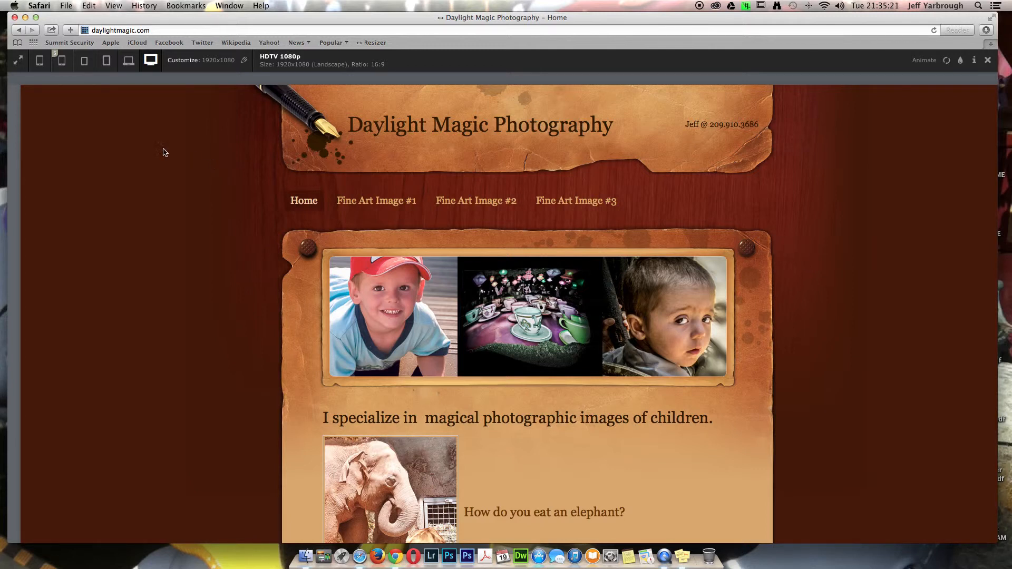
mouse_move(160, 158)
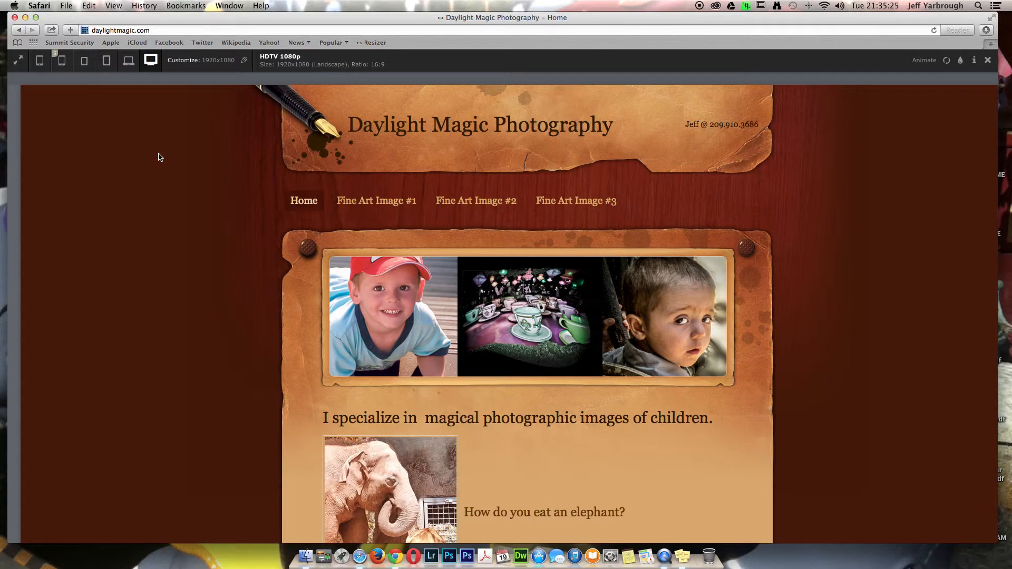
mouse_move(777, 216)
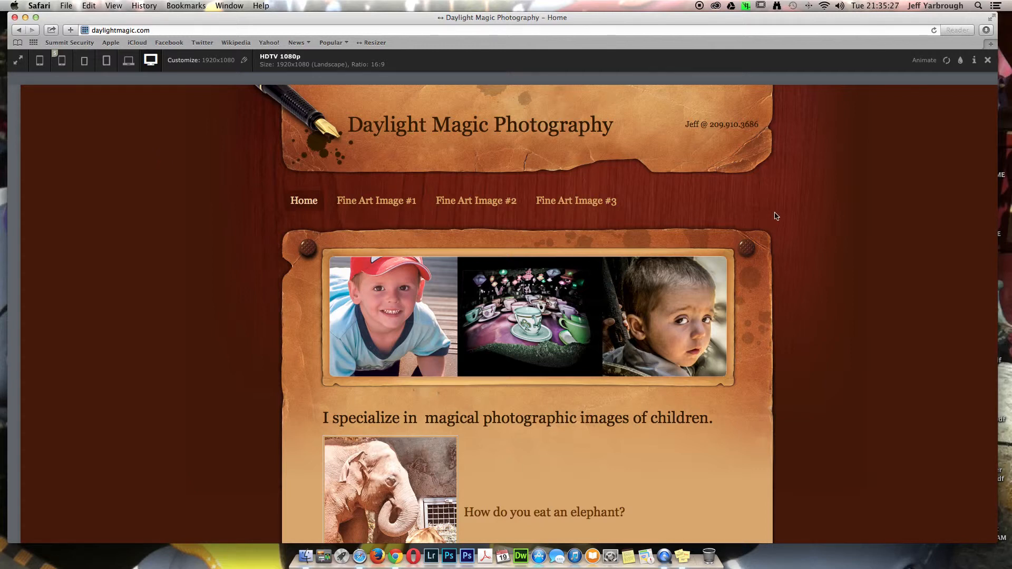
scroll(down, 3)
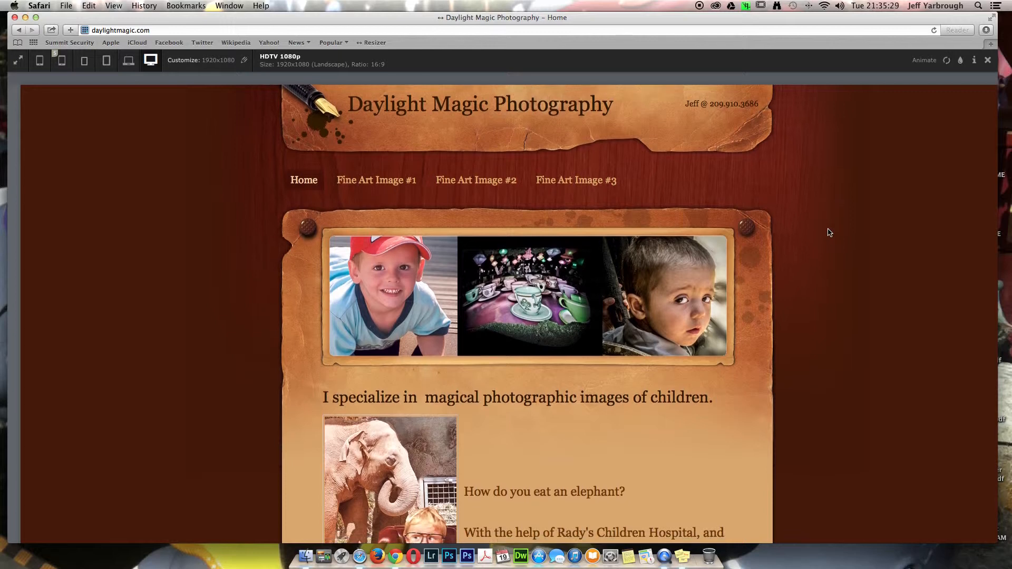
scroll(down, 3)
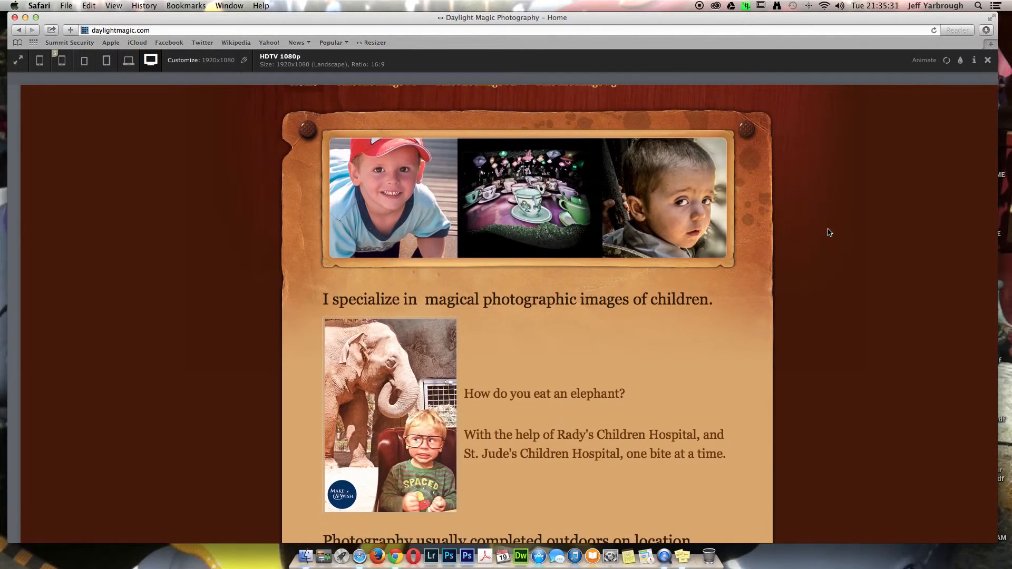
scroll(down, 3)
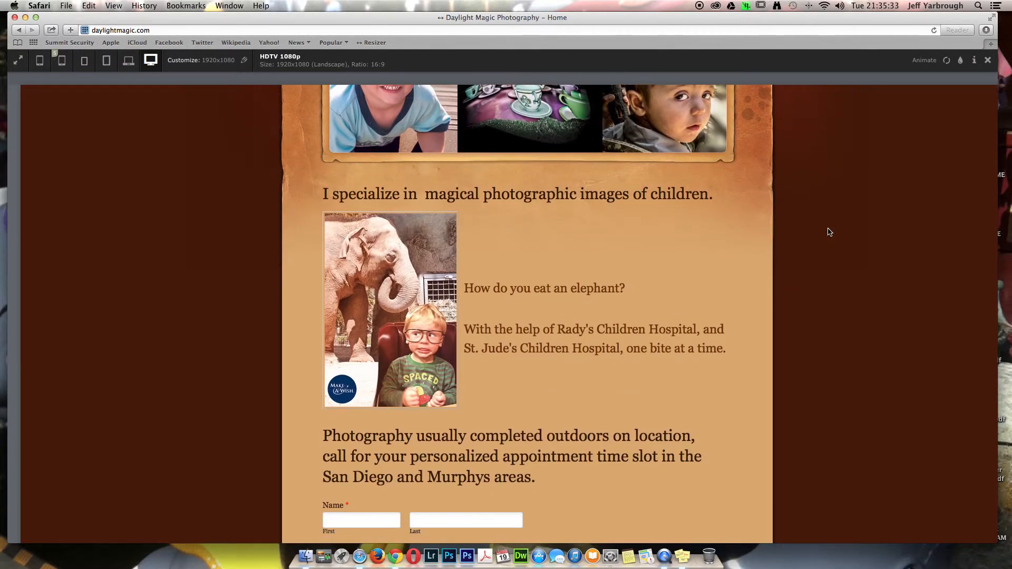
scroll(down, 3)
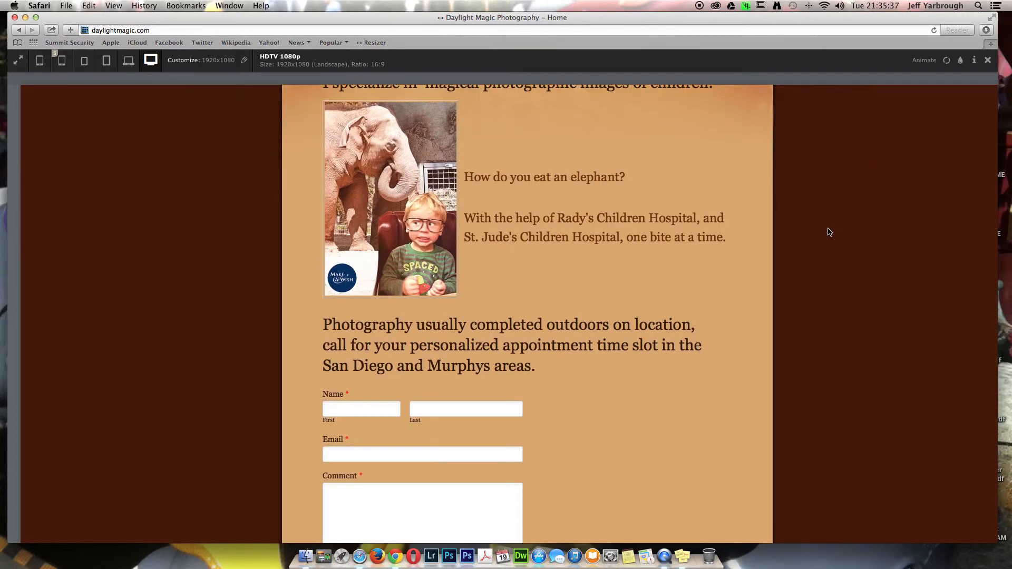
scroll(down, 3)
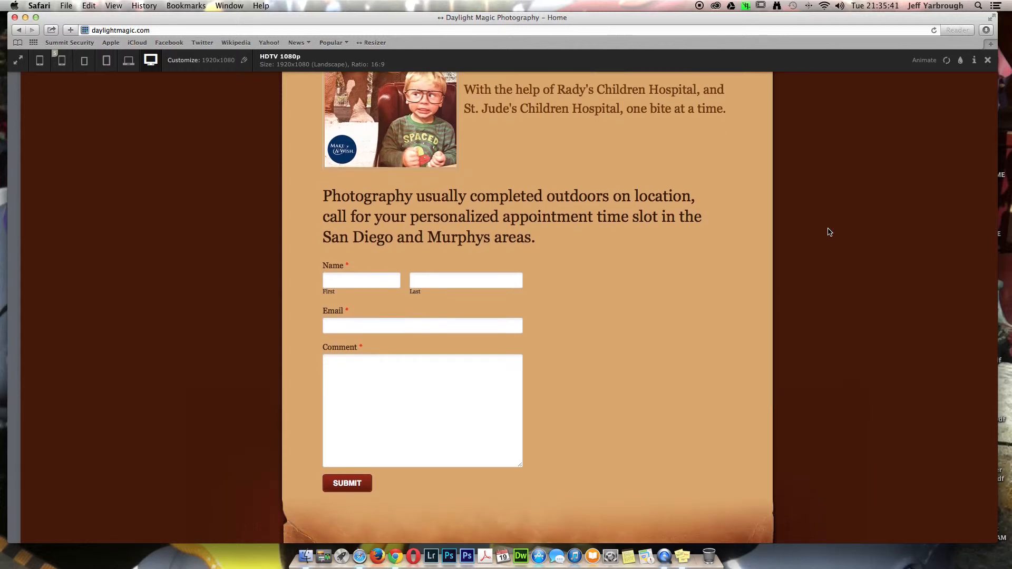
scroll(down, 3)
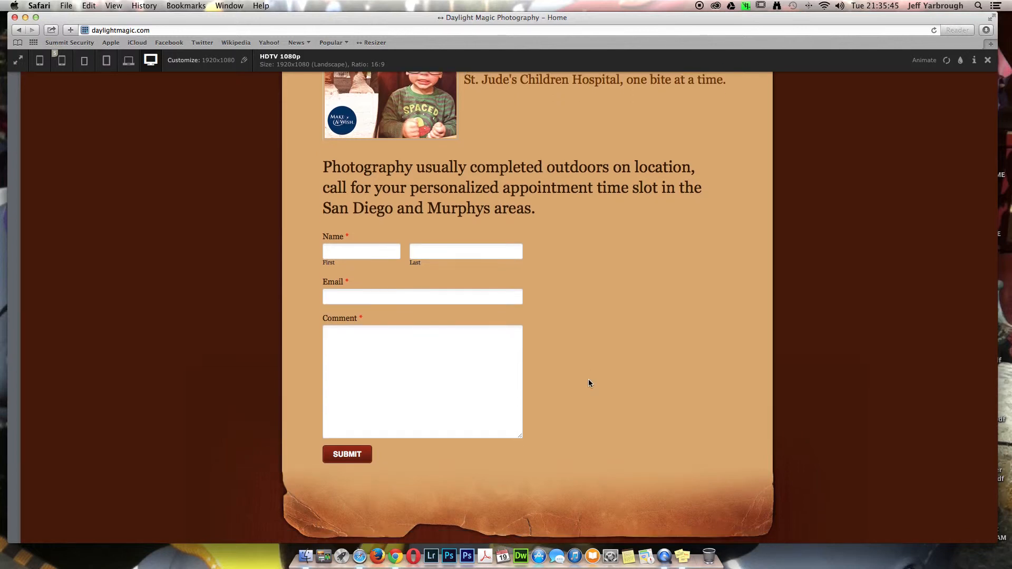
scroll(down, 3)
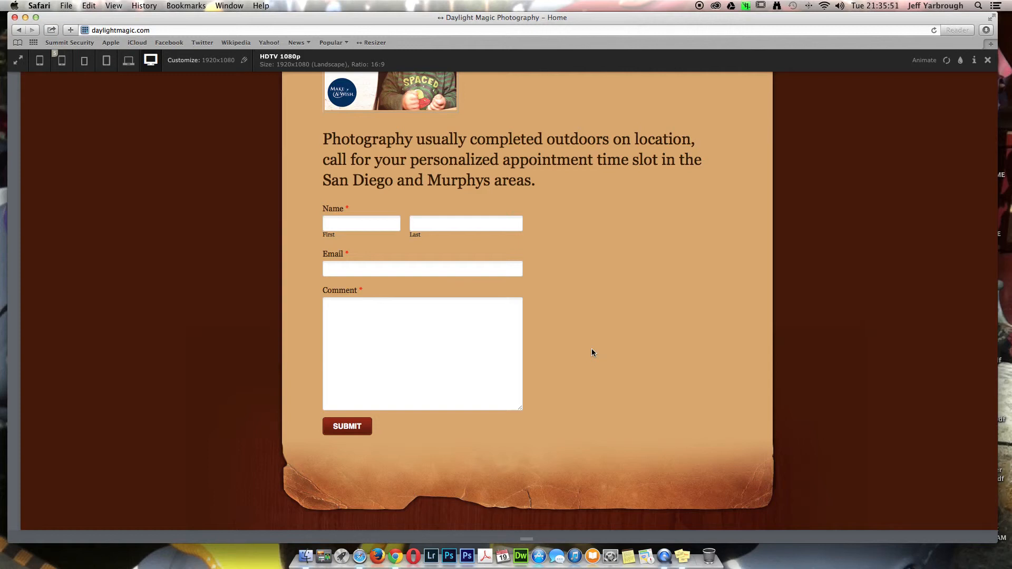
mouse_move(597, 324)
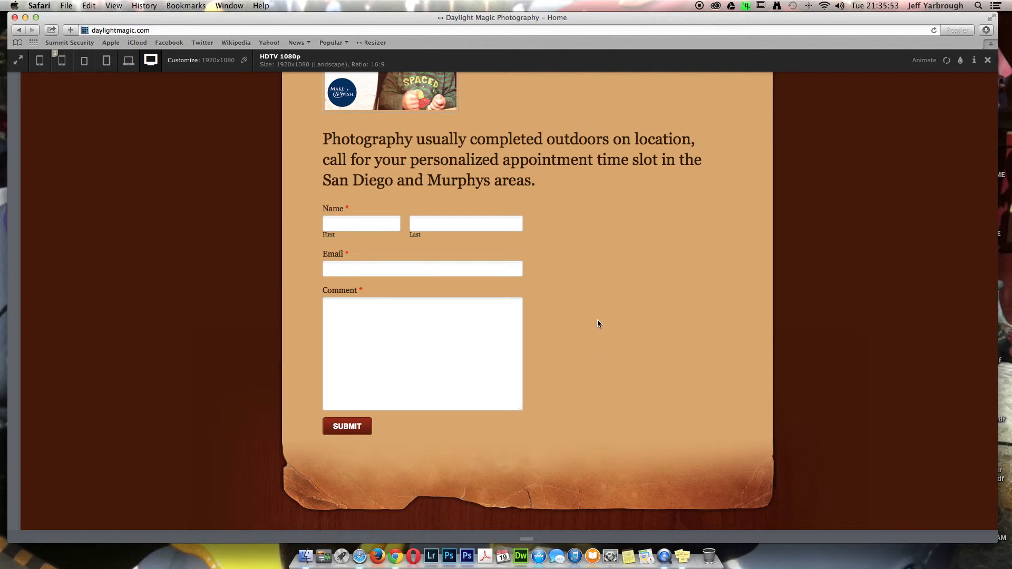
mouse_move(603, 325)
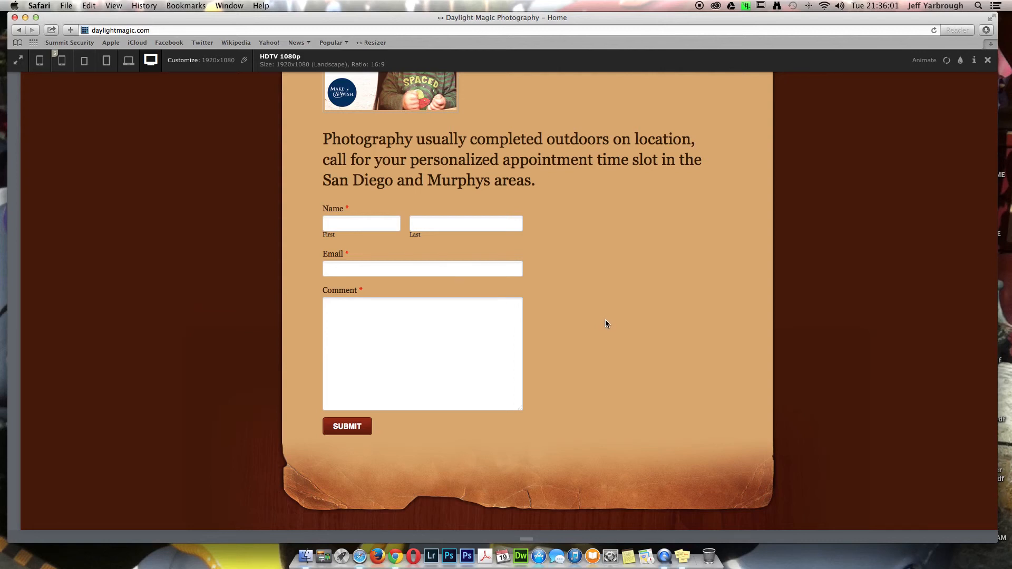
mouse_move(619, 324)
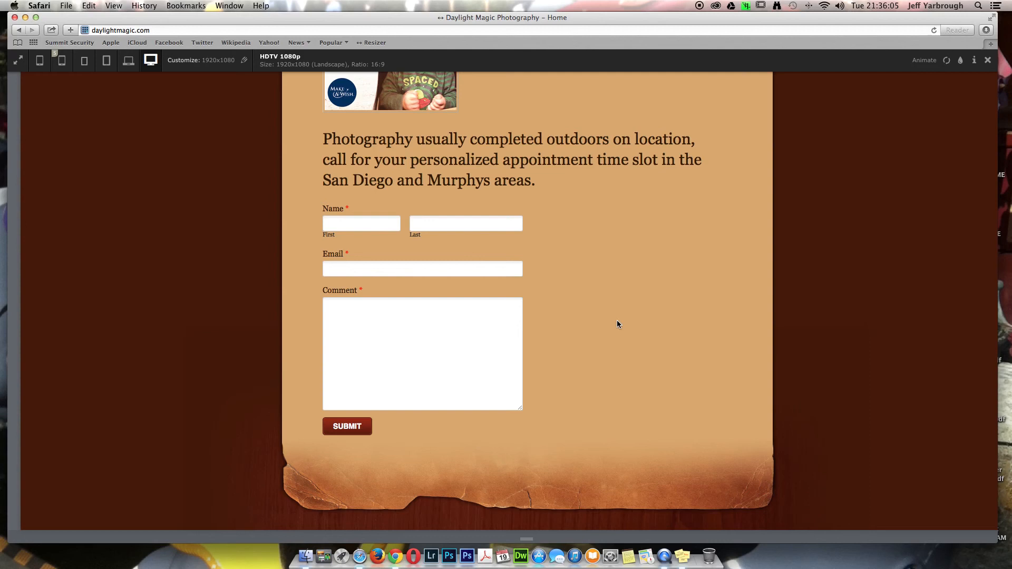
scroll(up, 3)
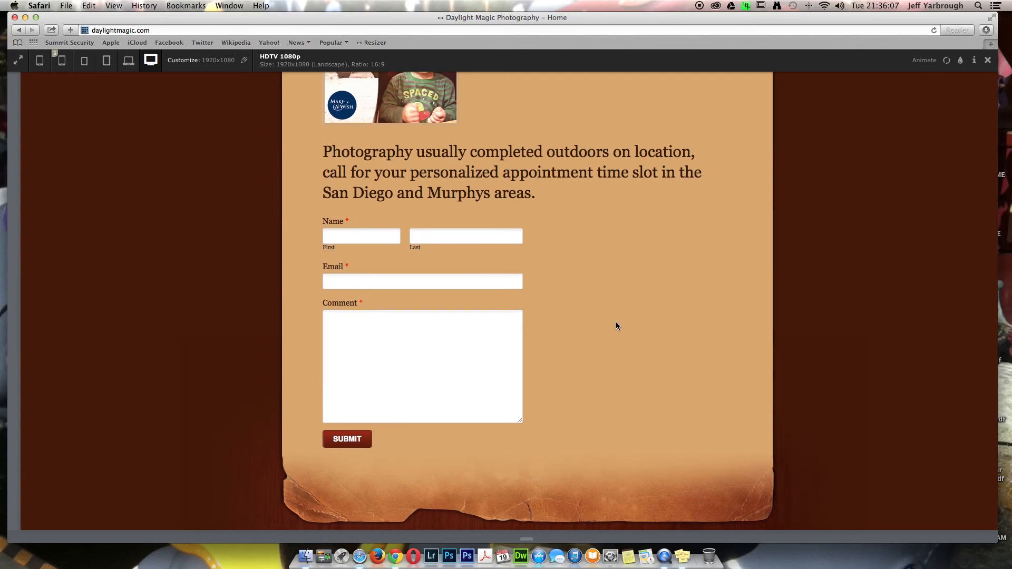
scroll(up, 3)
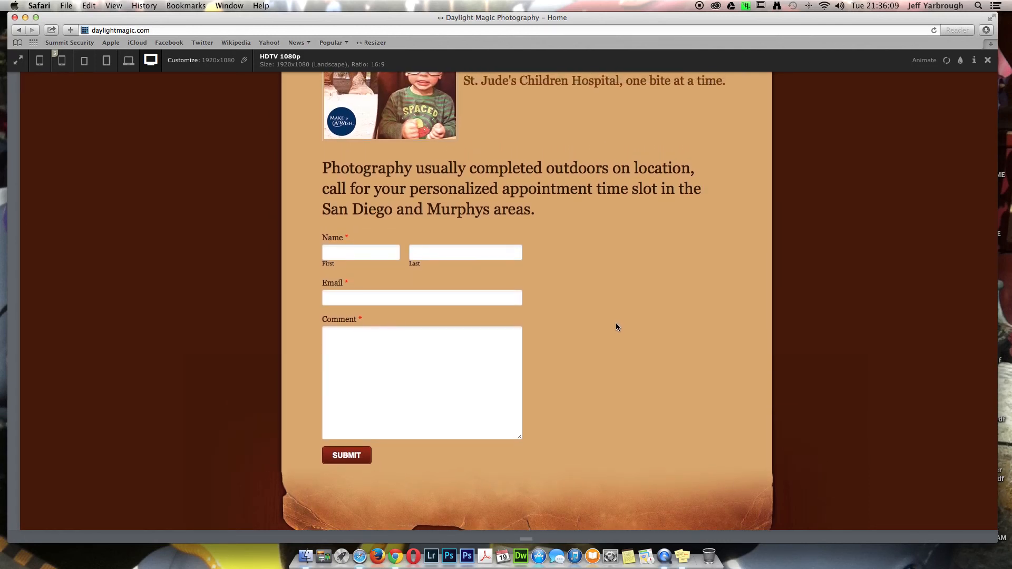